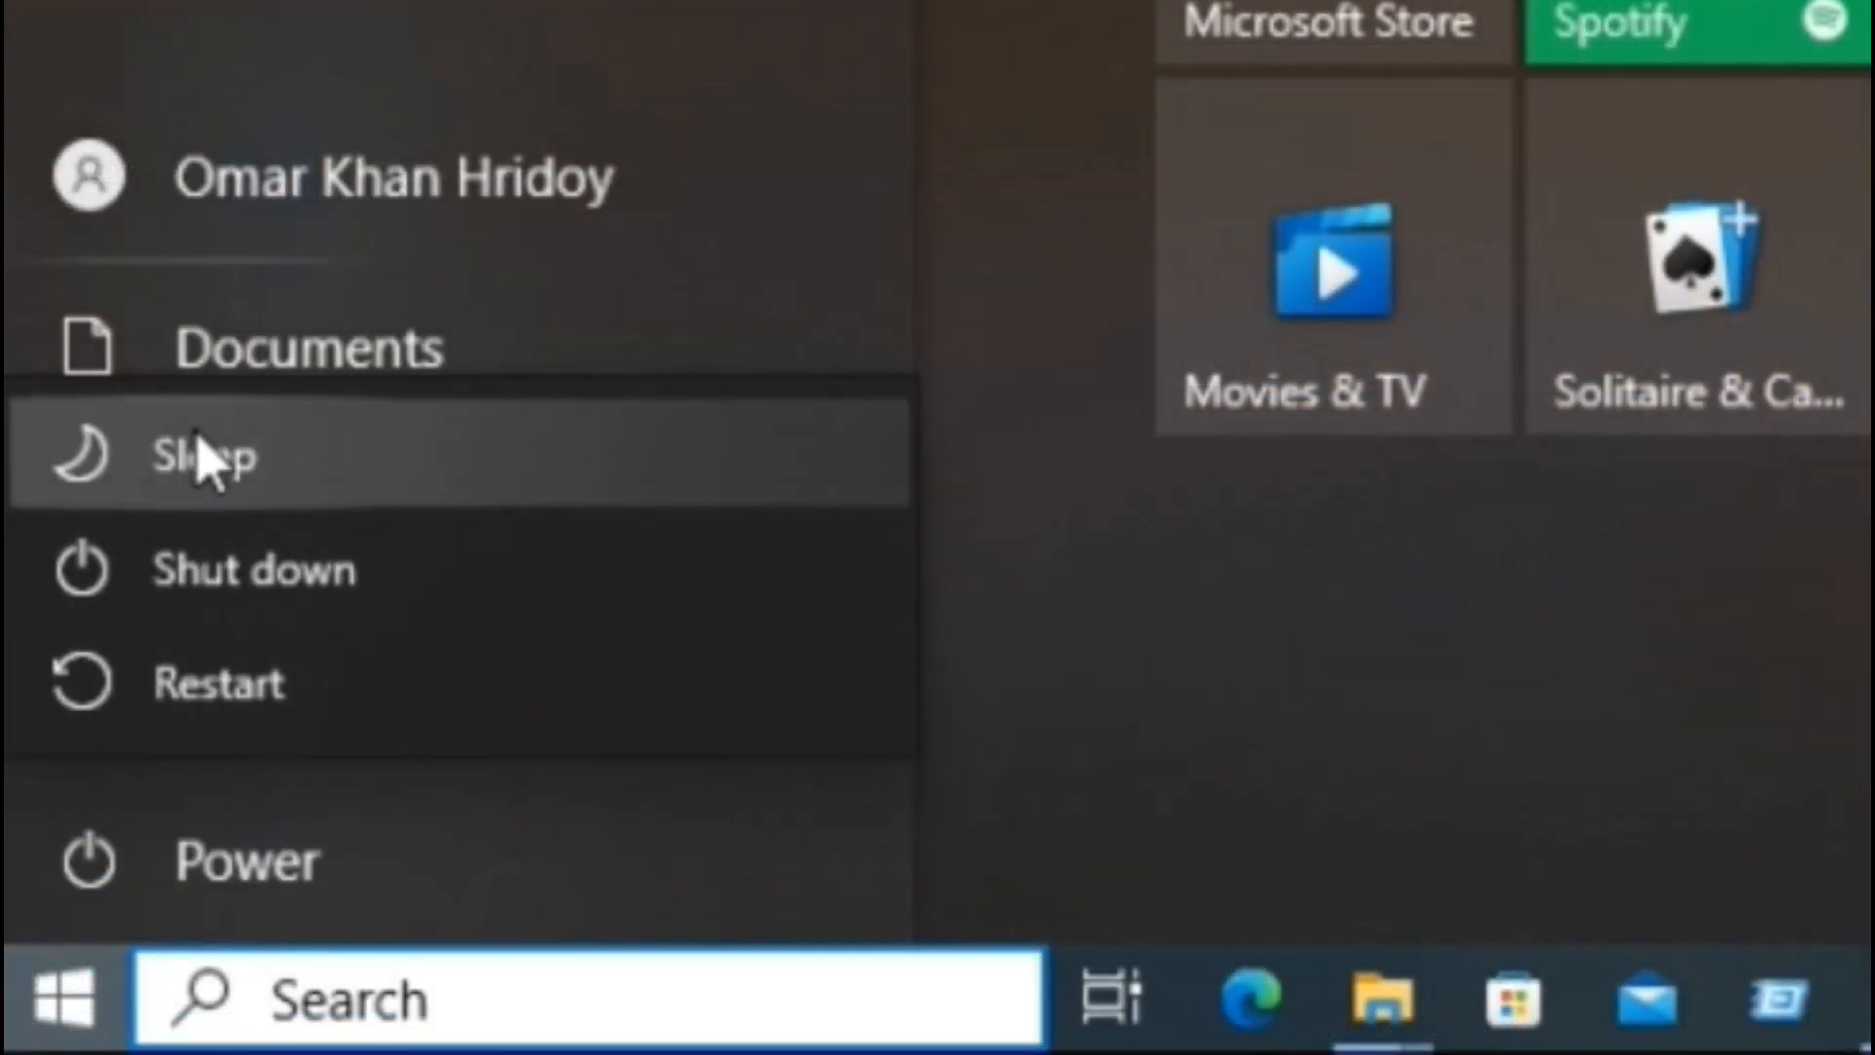
{"action": "mouse_move", "coordinate": [460, 711]}
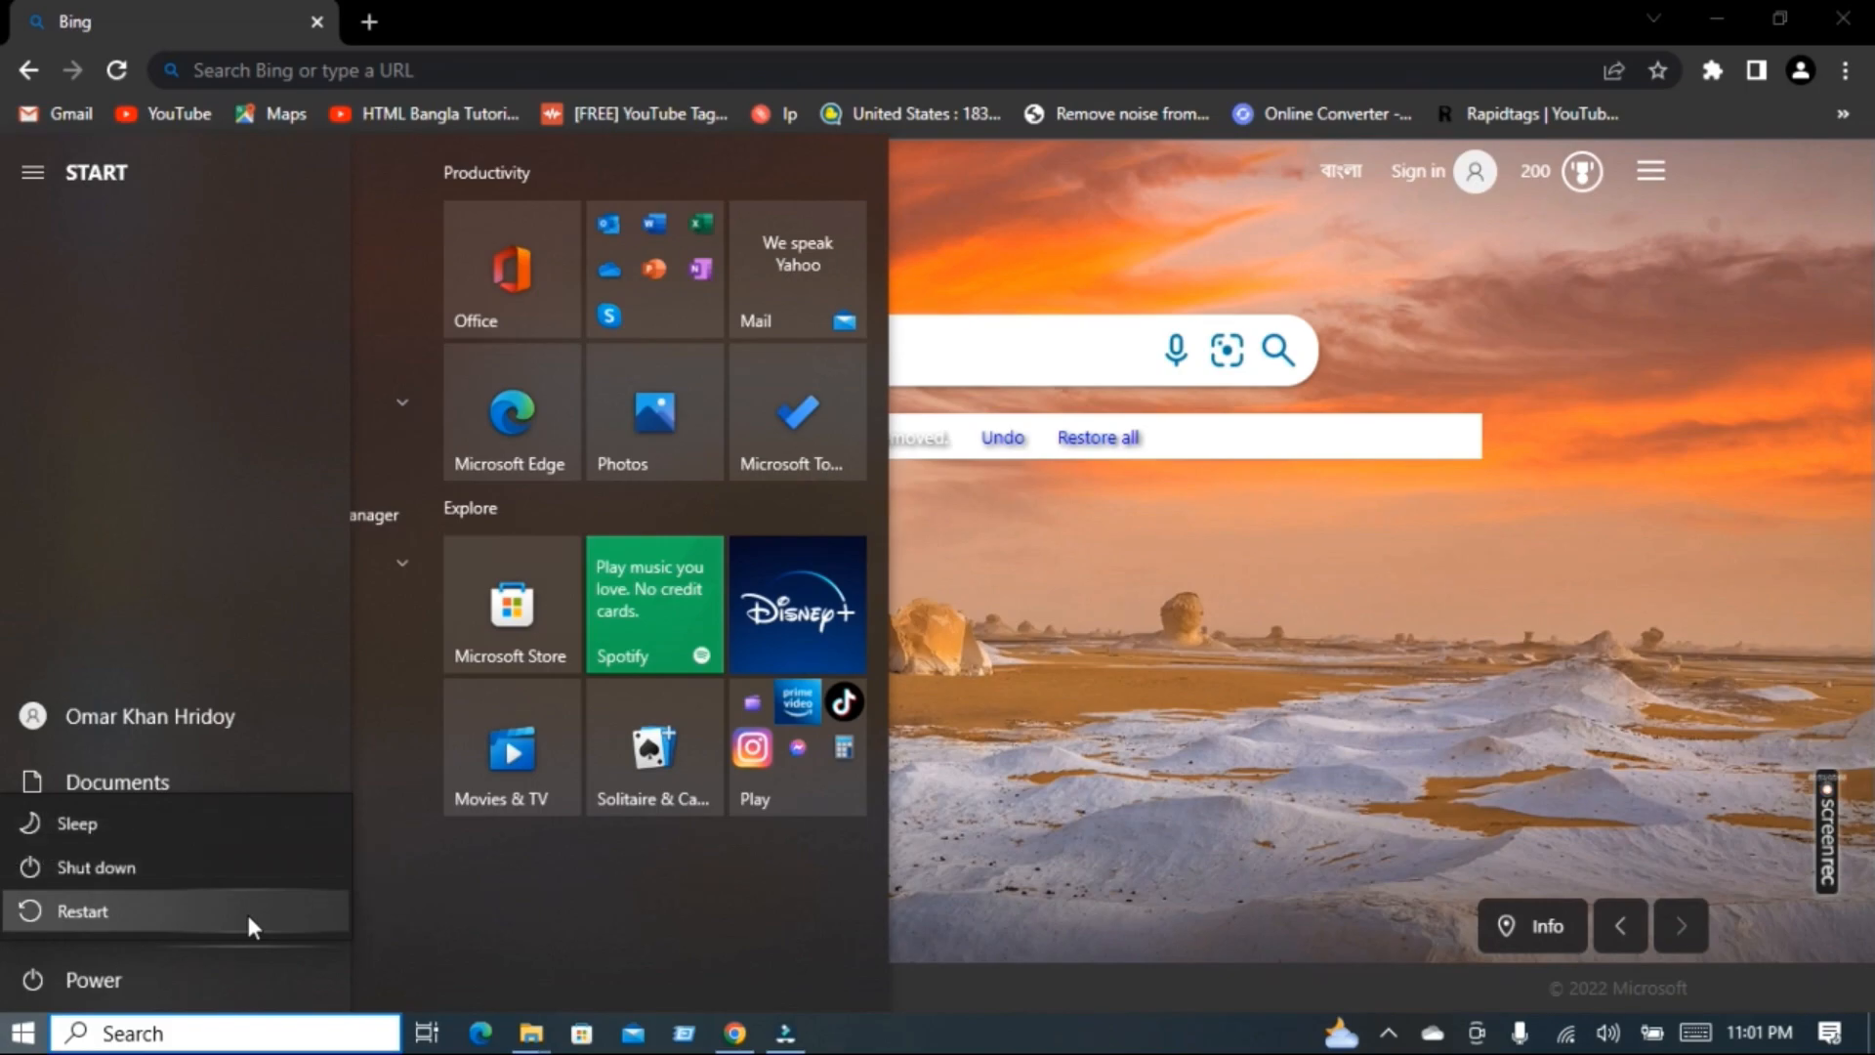
Dismiss the power options and Start menu without choosing Sleep, Shut down or Restart, returning to Bing in Chrome.
{"action": "left_click", "coordinate": [80, 911]}
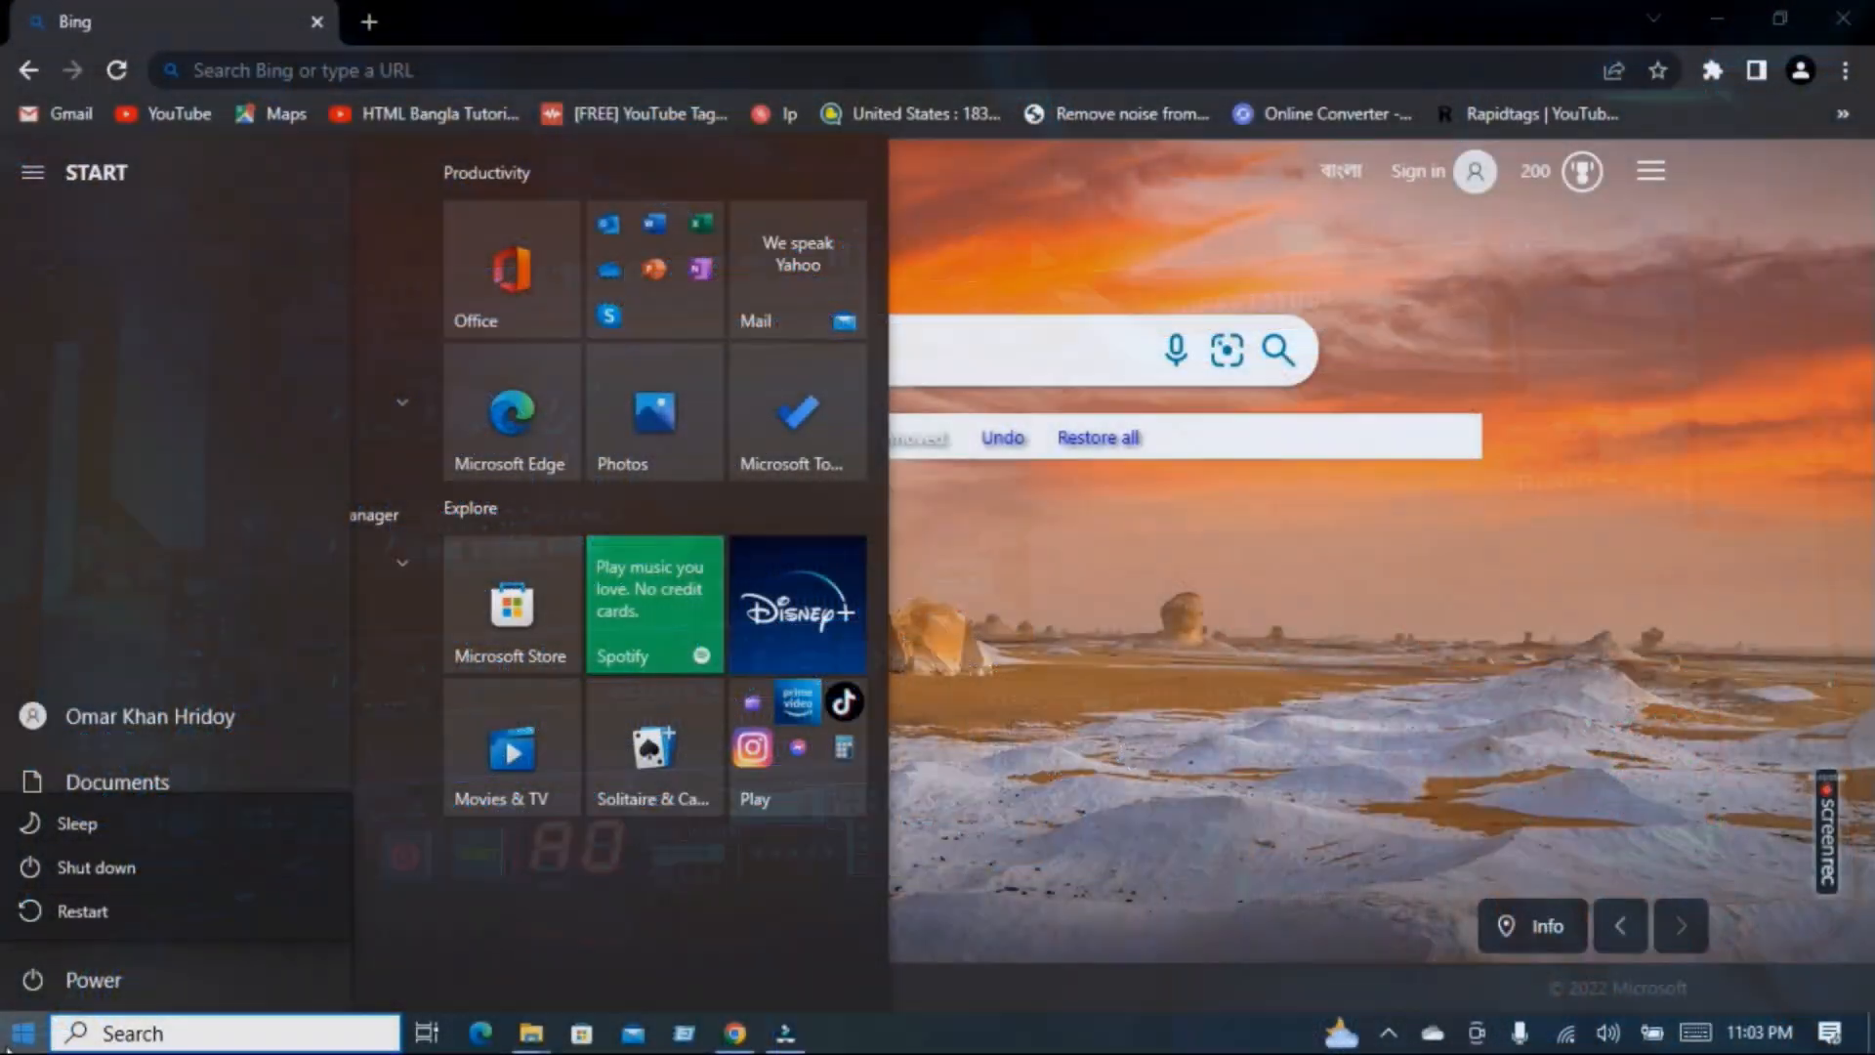
{"action": "left_click", "coordinate": [944, 616]}
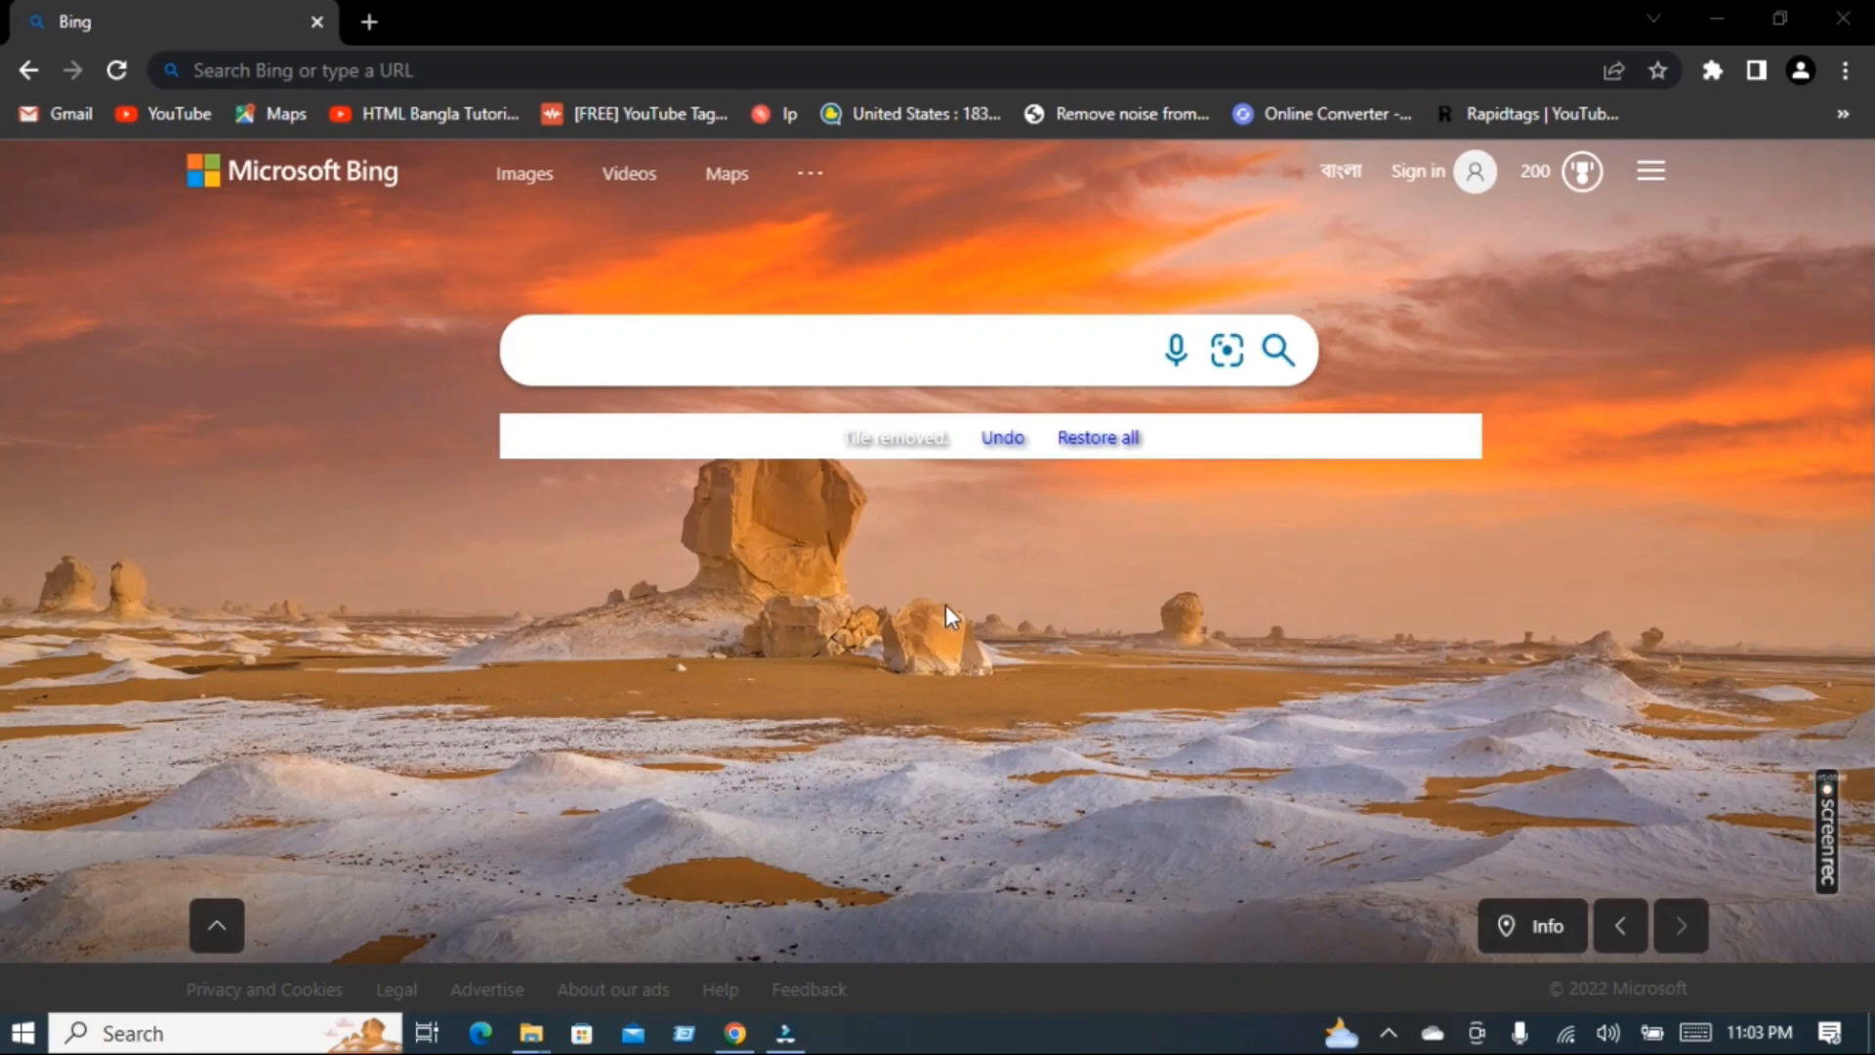